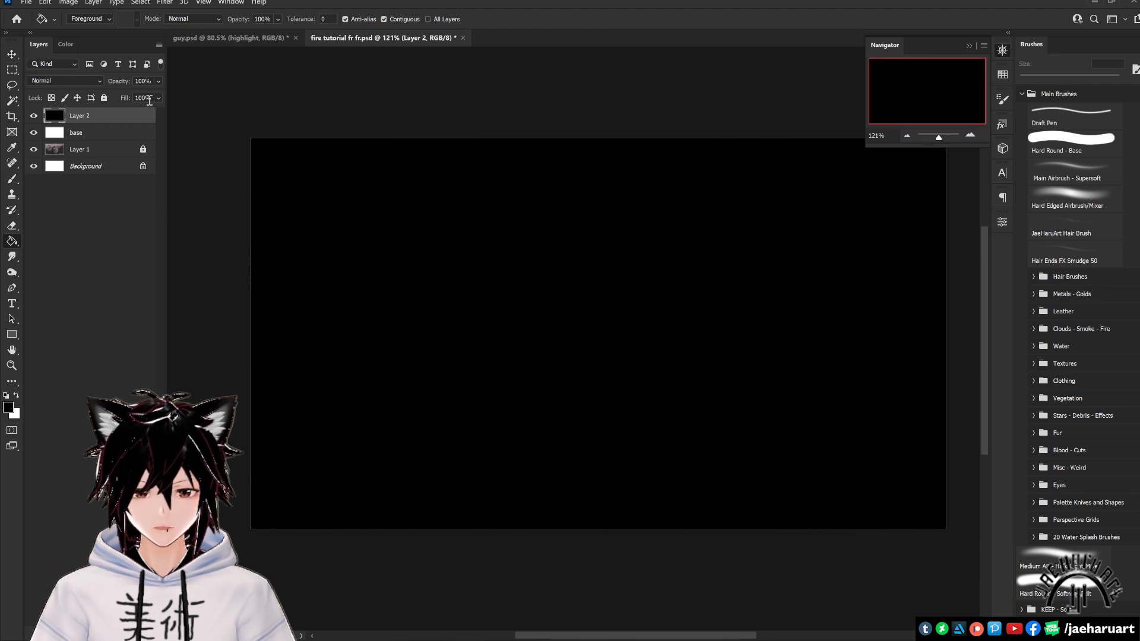
Dim the black 'control layer' and set the new 'fire' layer to Vivid Light.
click(143, 81)
text(fire)
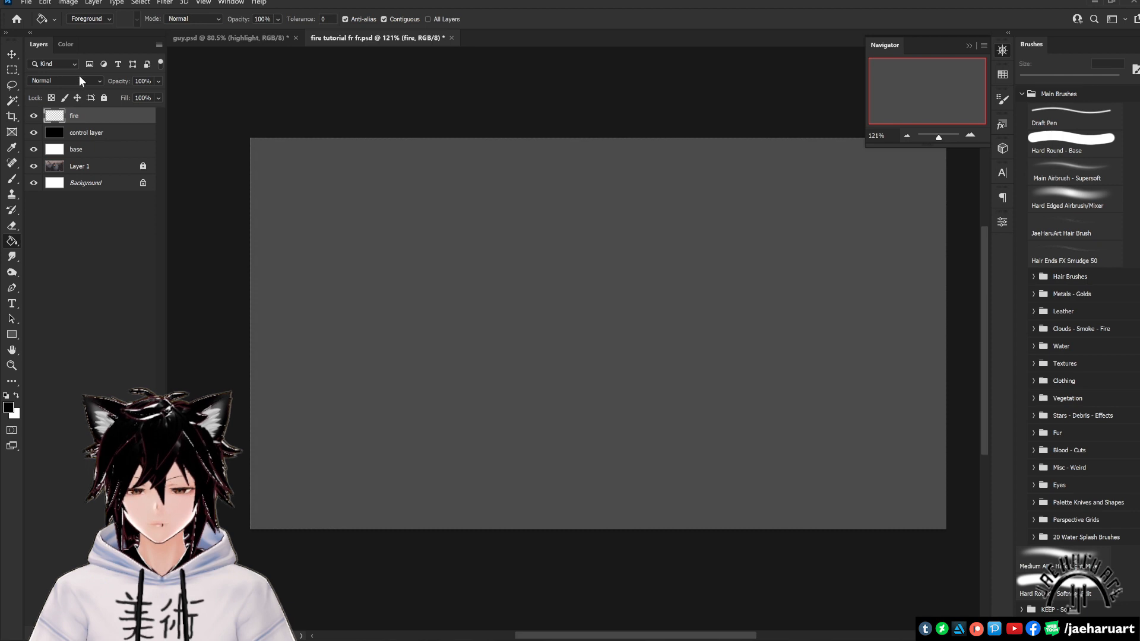
click(64, 81)
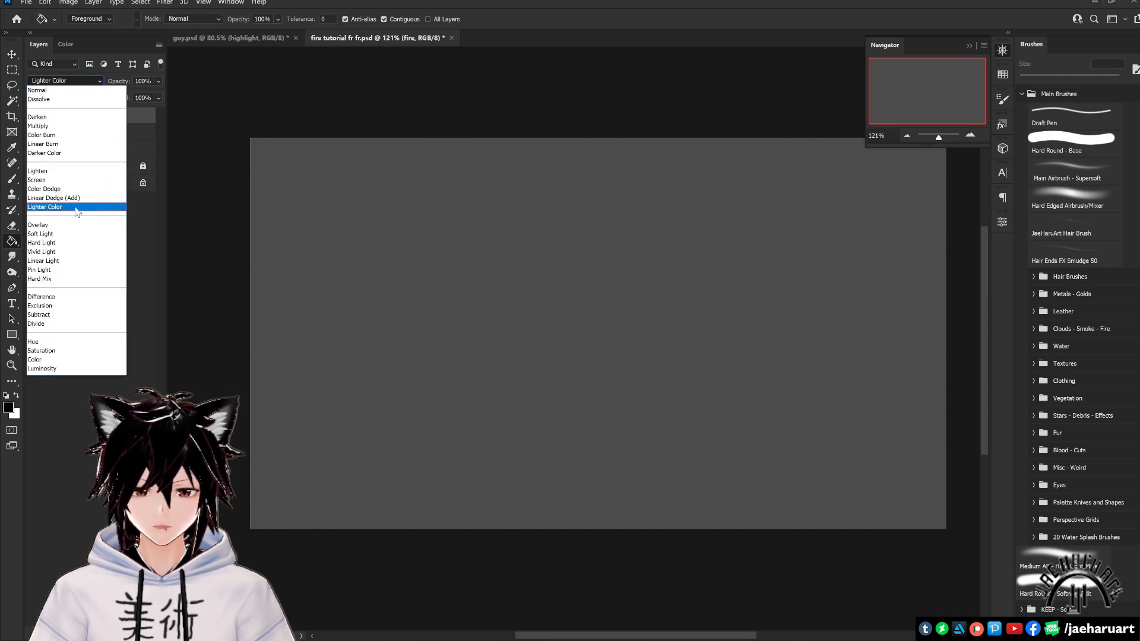
click(42, 252)
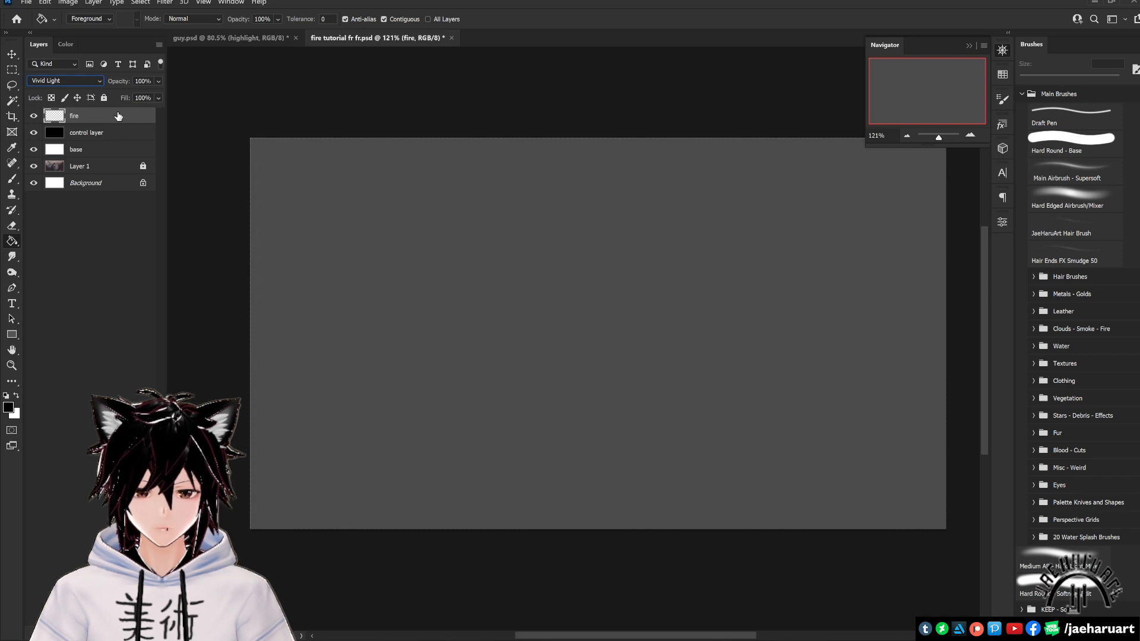
Customize the fire layer's Blending Options in Layer Style and confirm them.
double_click(95, 115)
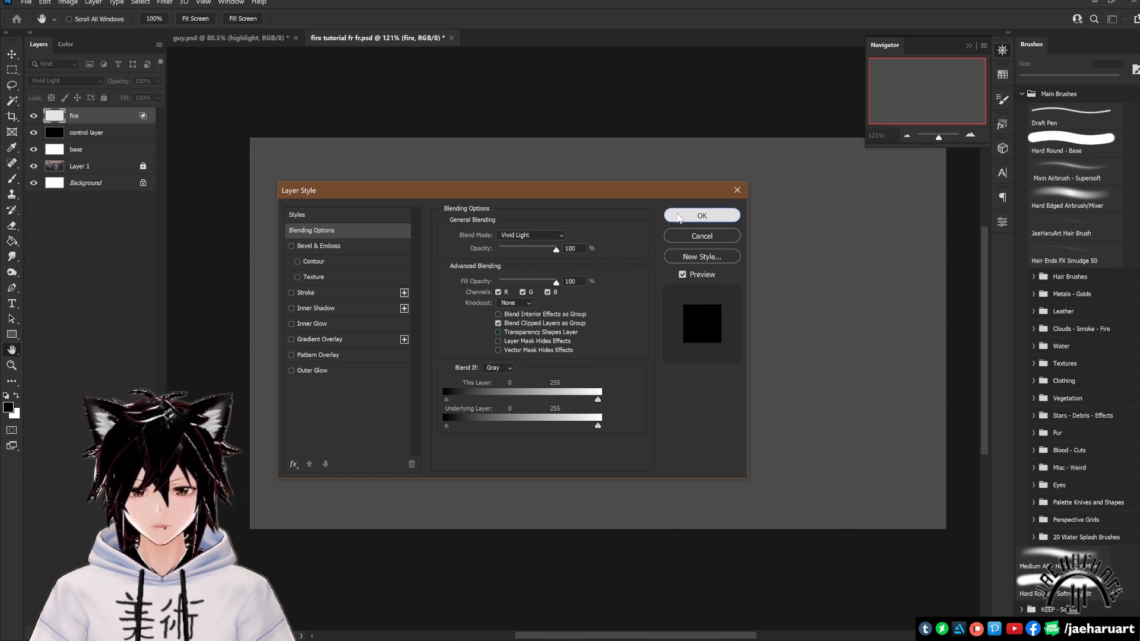
click(700, 215)
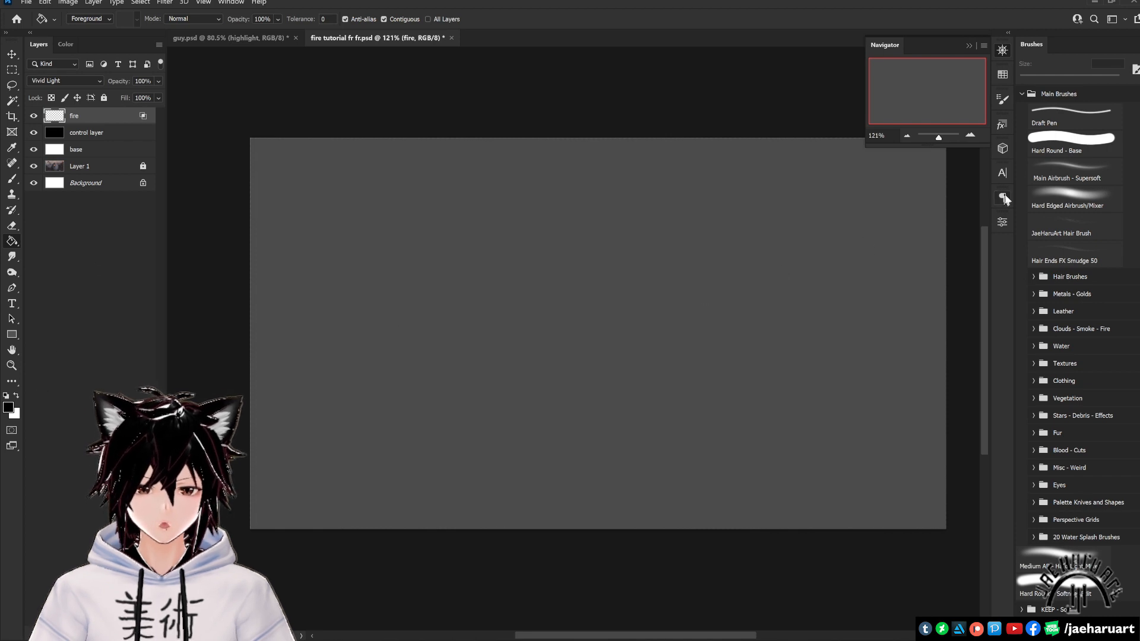
Pick pale yellow #fbd782 as the foreground colour and save it as a swatch.
click(8, 406)
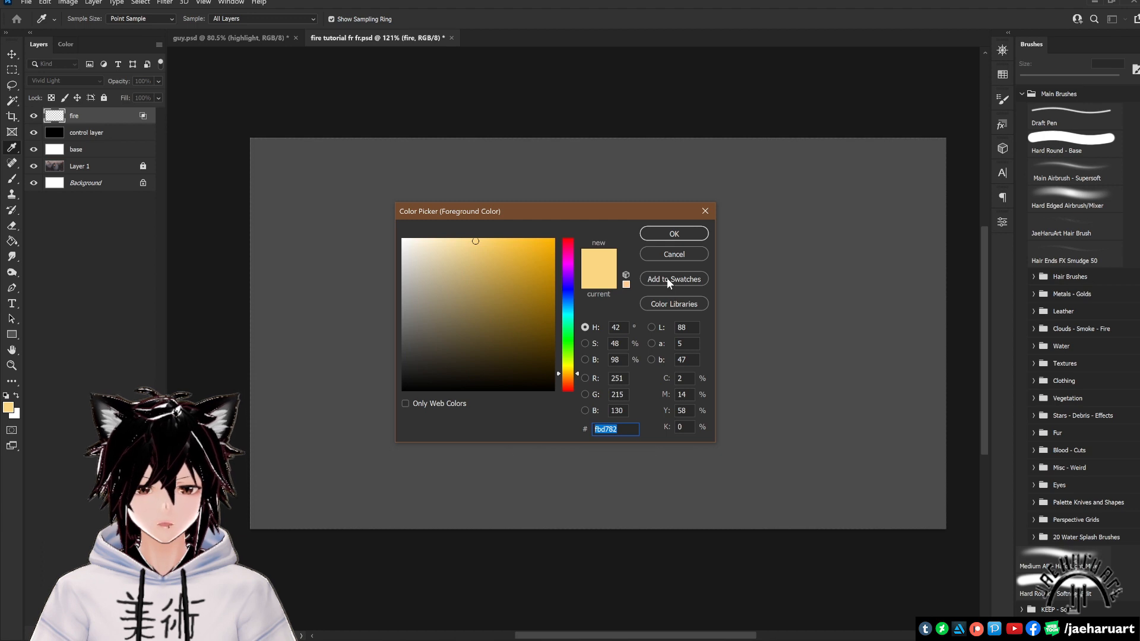
click(673, 279)
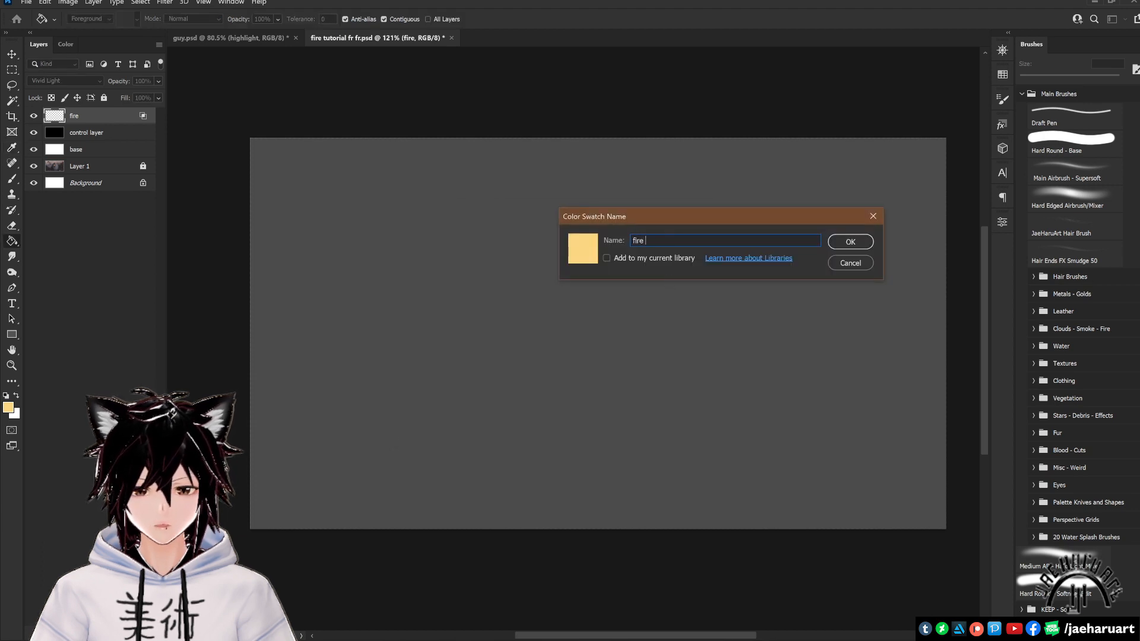
text(yellow)
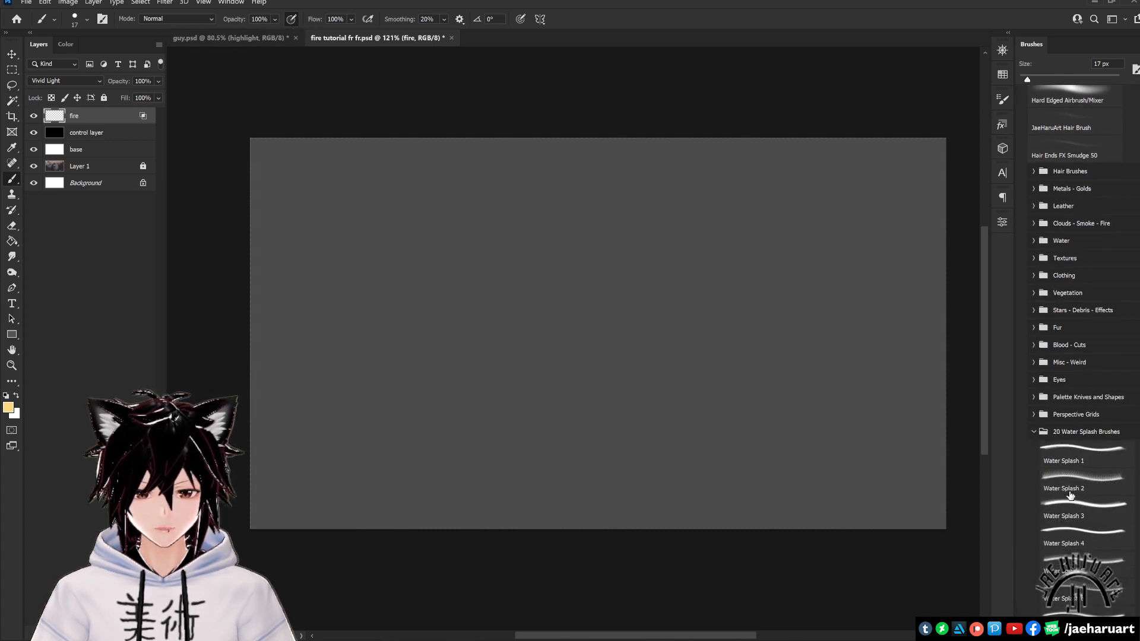
Paint flames with a splash brush and soft airbrush glow, then smudge fine details.
click(1083, 489)
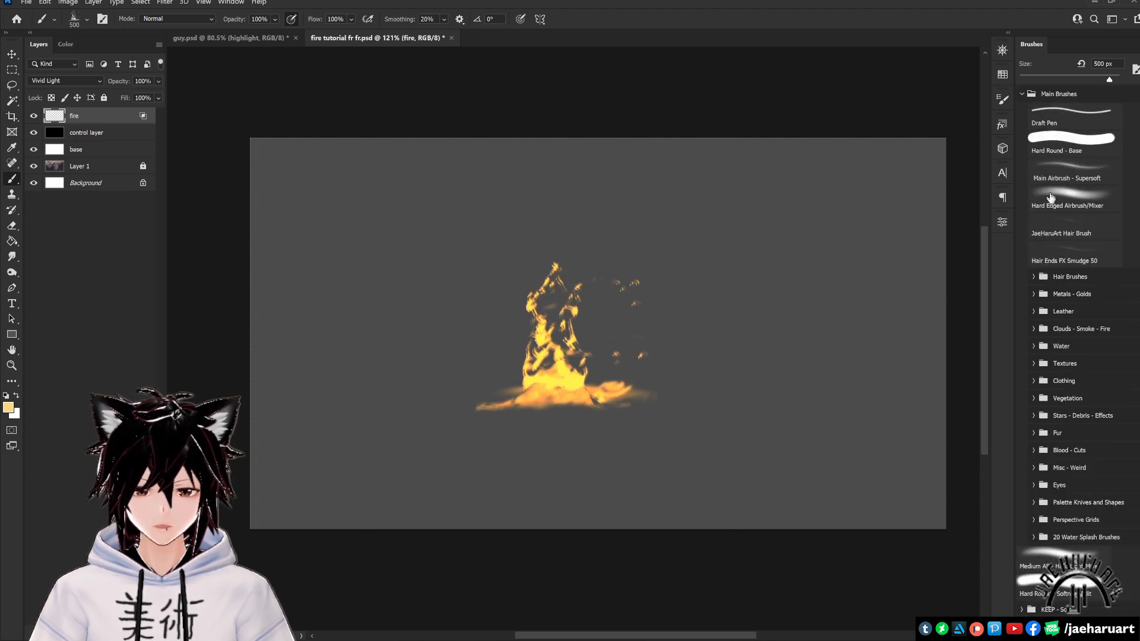
click(1075, 178)
text(8)
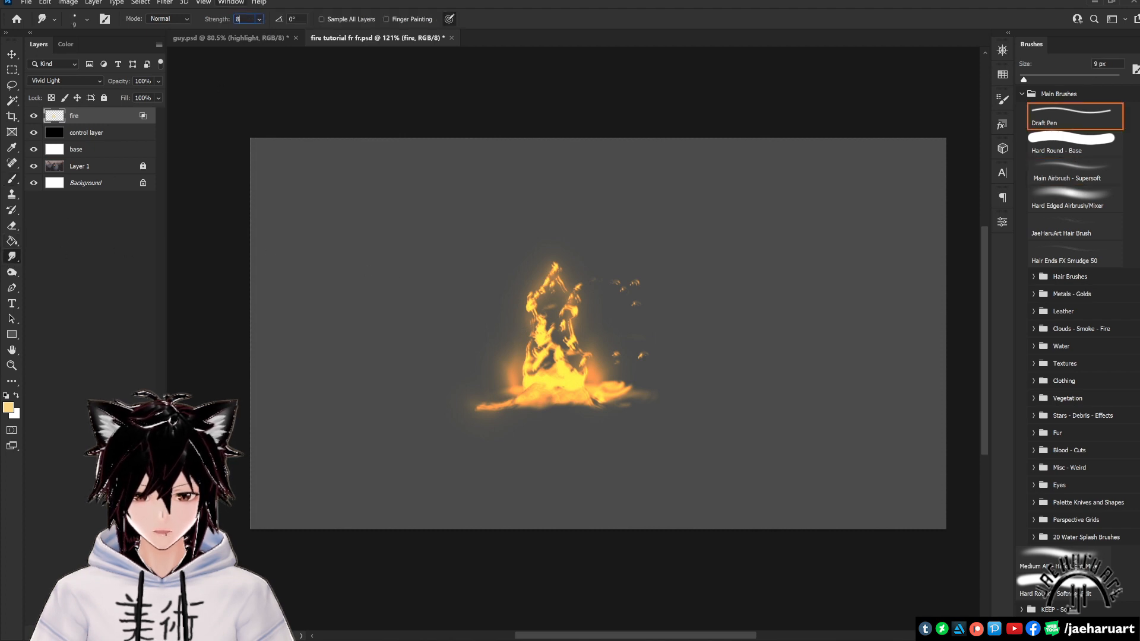
click(1075, 172)
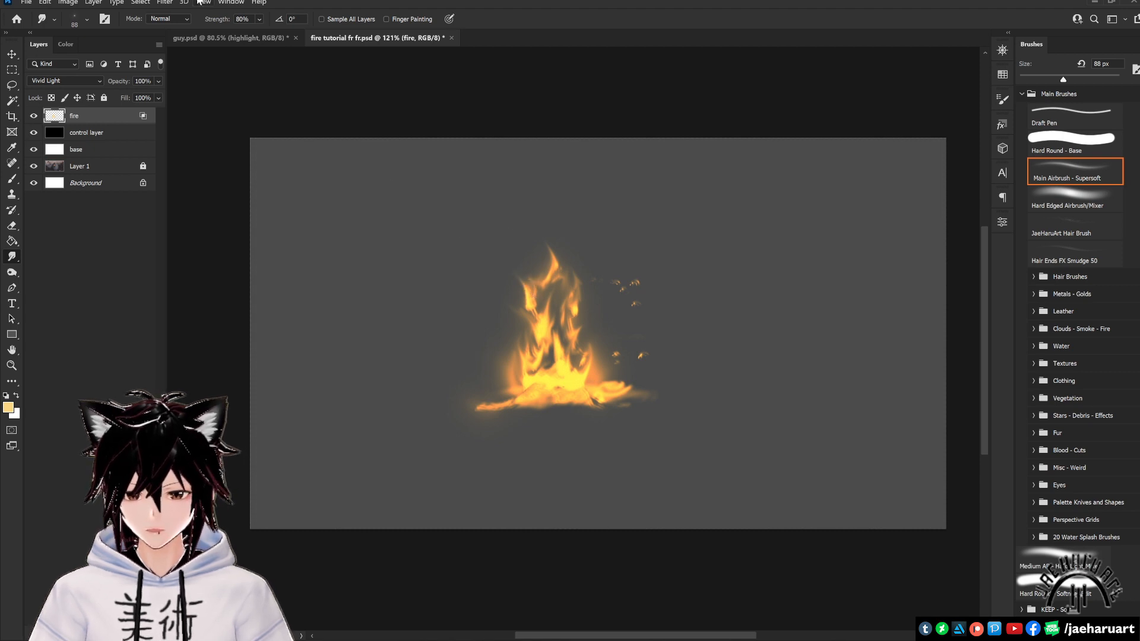
Preview control layer opacity values, settle back at 70%, and duplicate the fire layer.
click(85, 132)
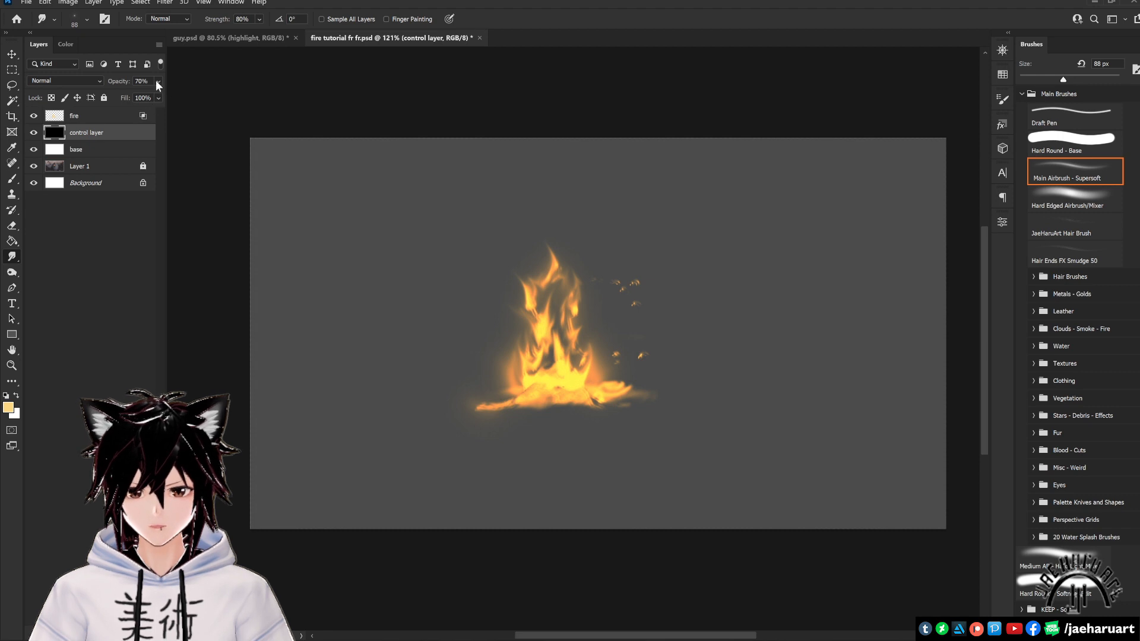
drag(130, 97, 149, 97)
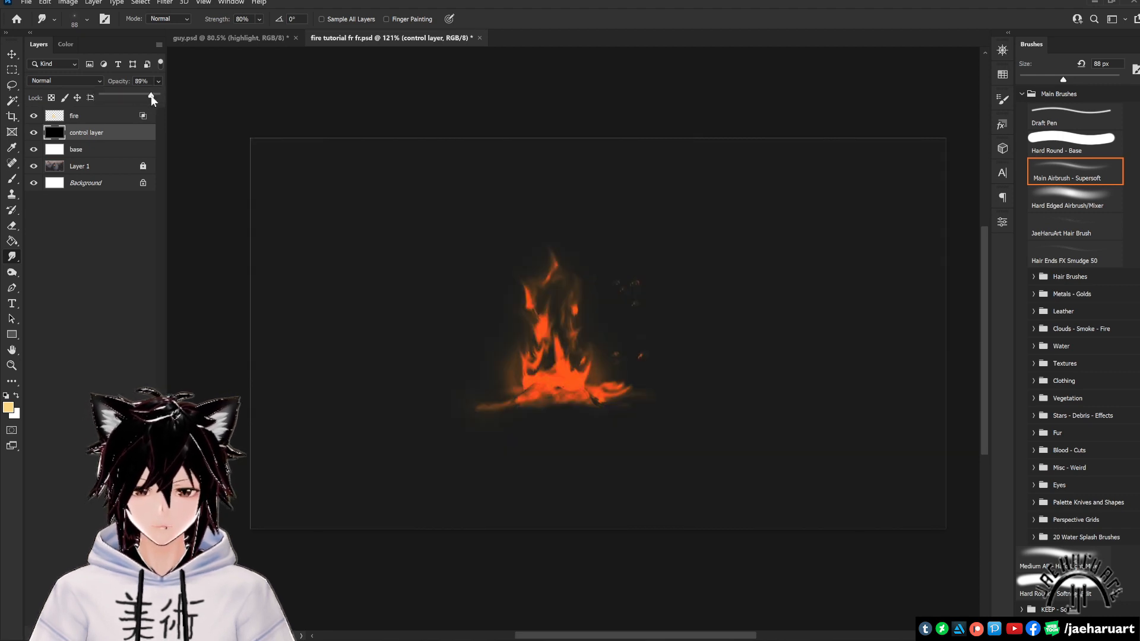
drag(153, 97, 143, 97)
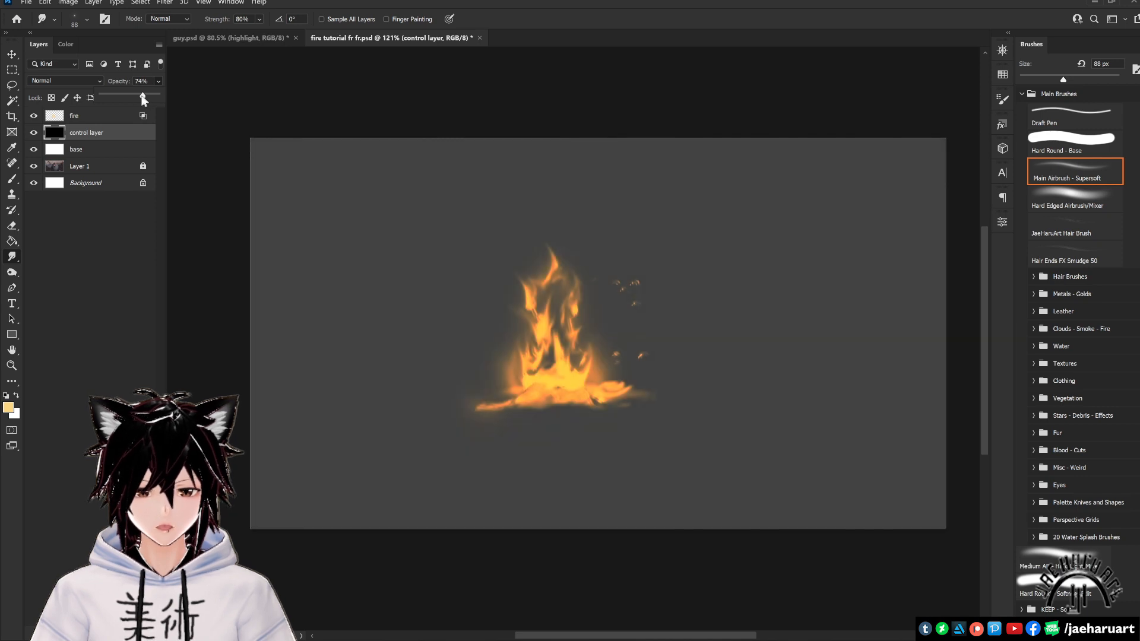
drag(143, 97, 136, 98)
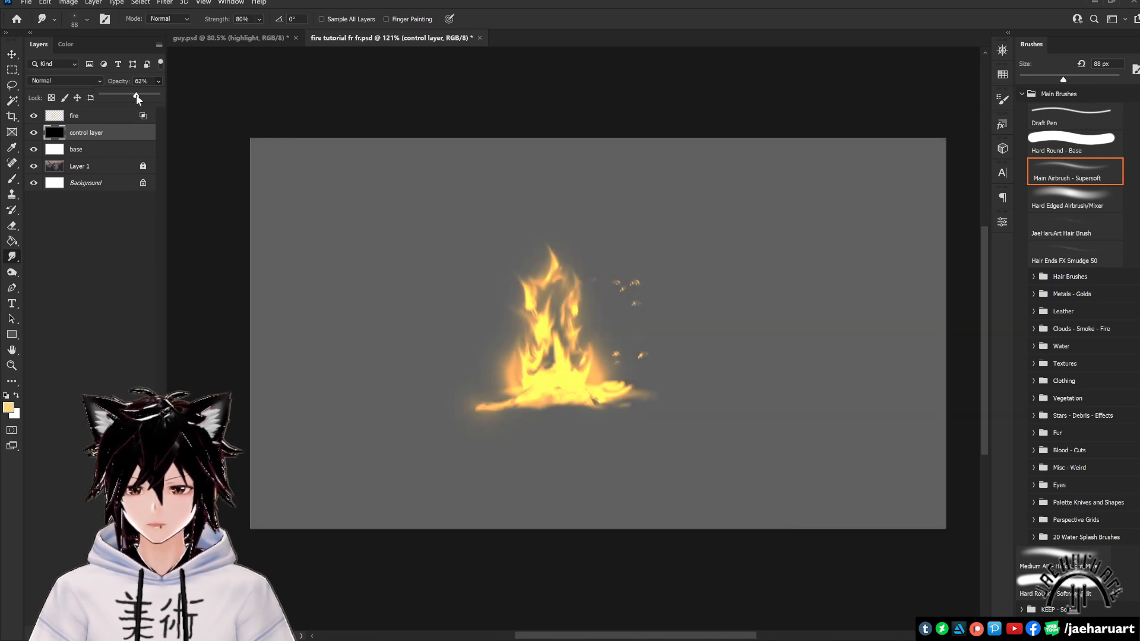
drag(137, 97, 131, 97)
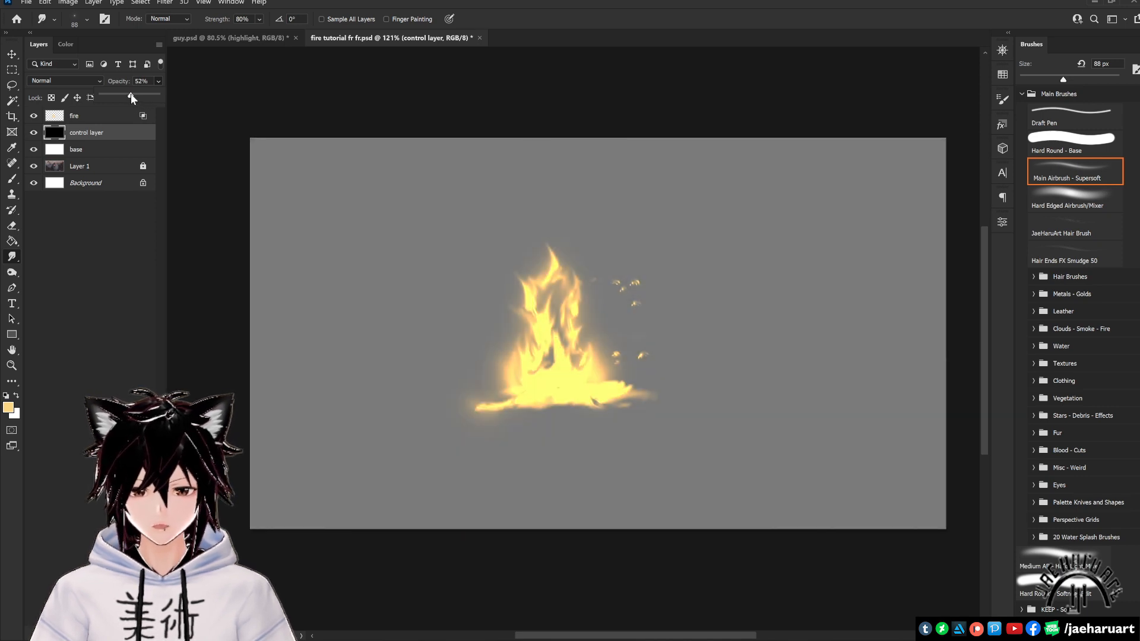
drag(131, 97, 138, 97)
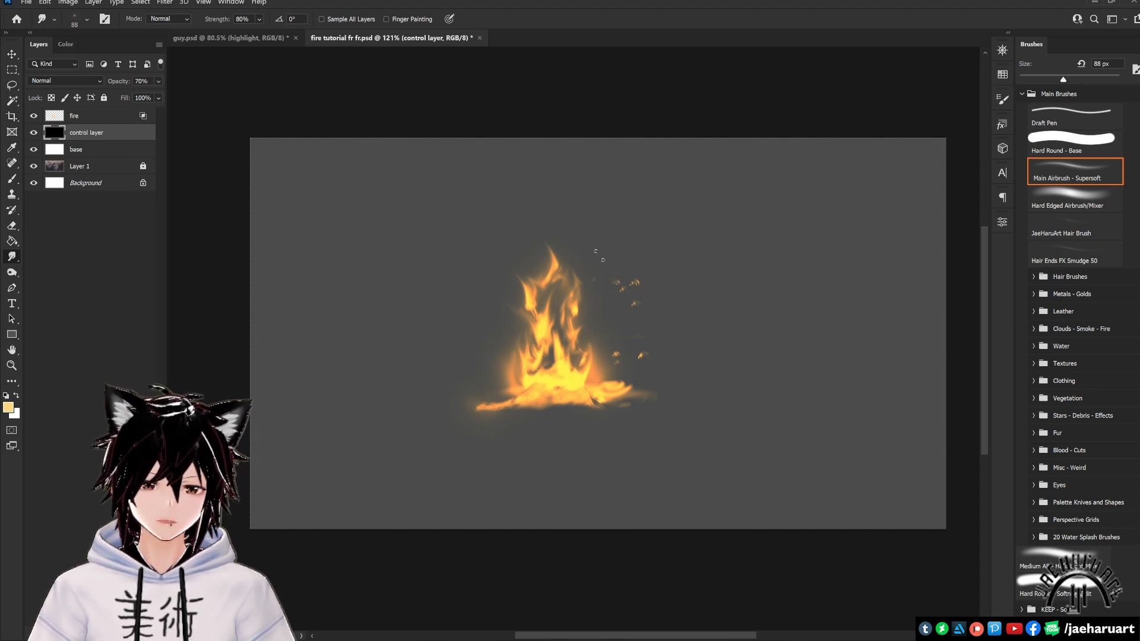
click(74, 116)
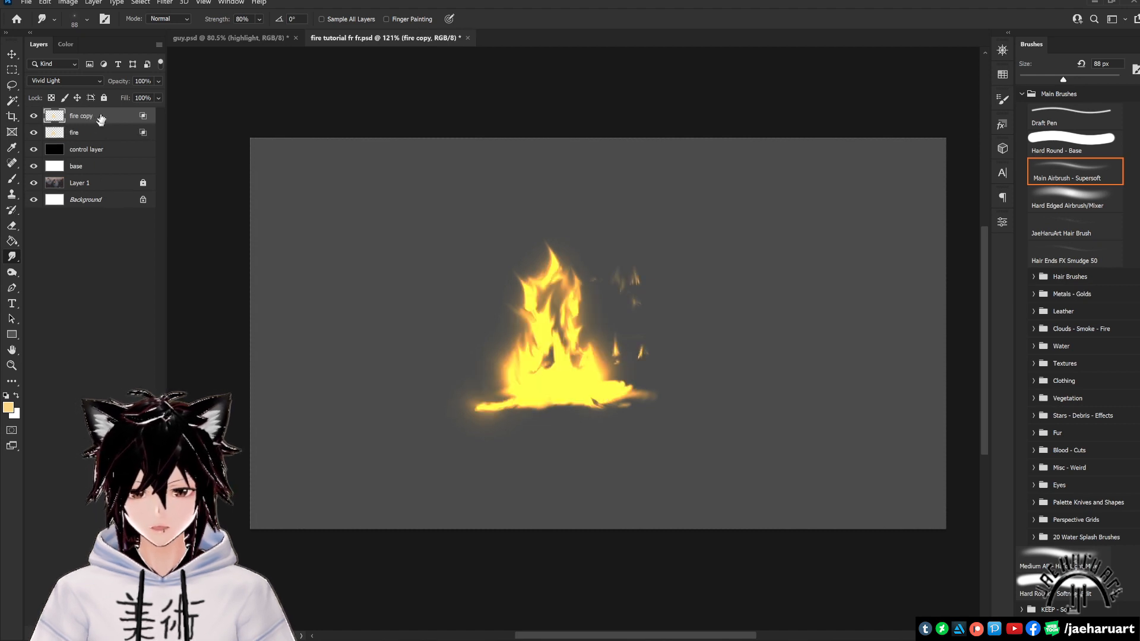
Move fire copy down the stack and delete the base, control and fire layers.
click(64, 80)
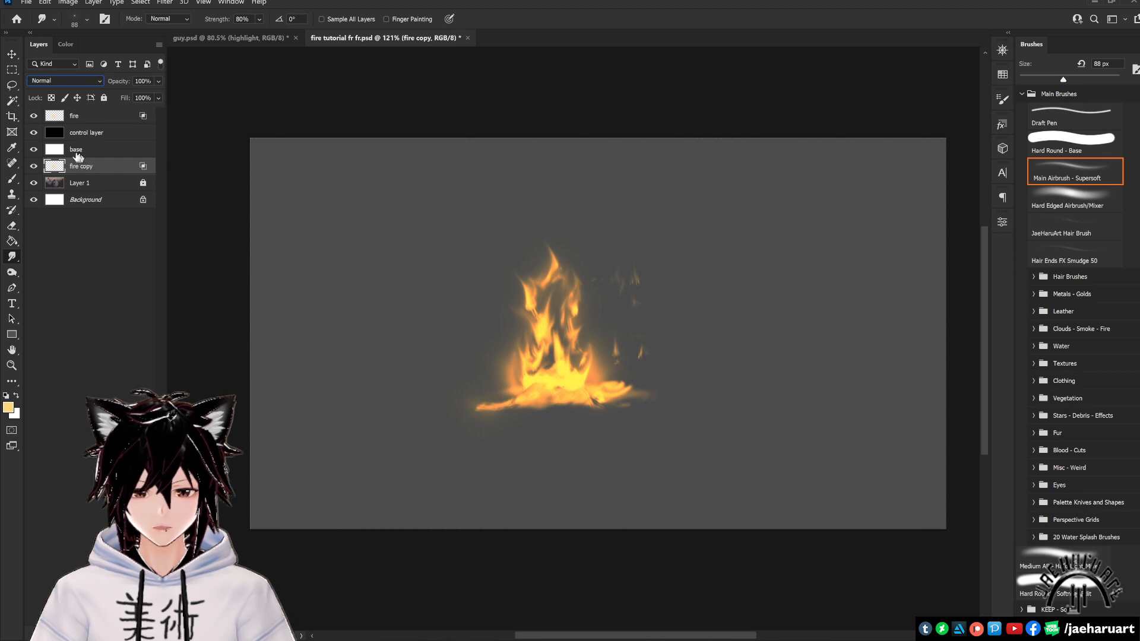
click(75, 149)
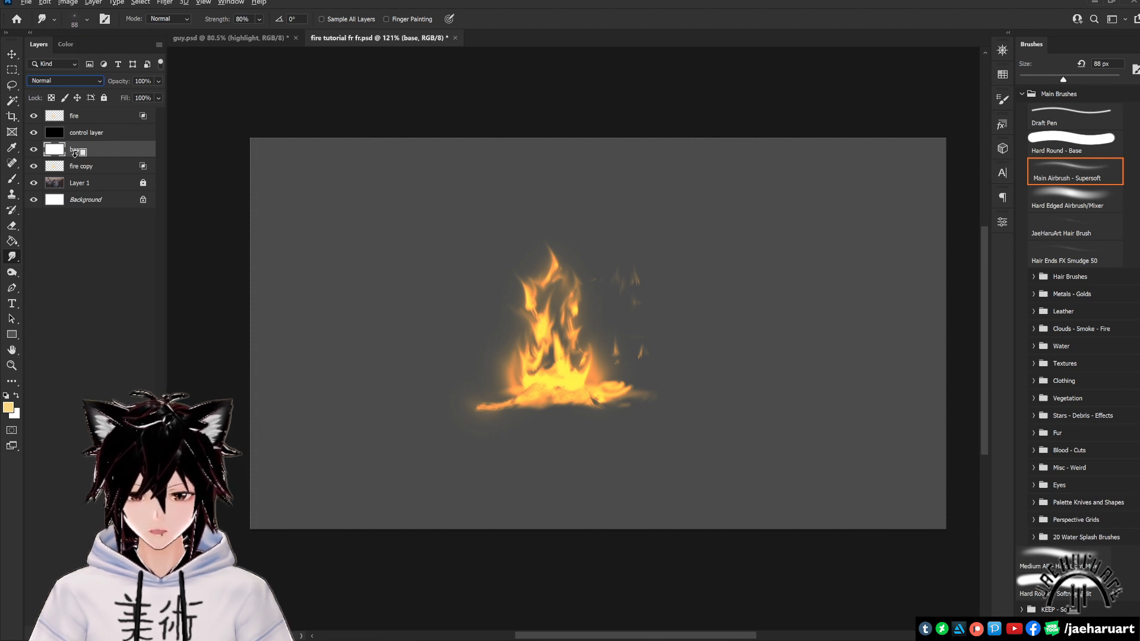
click(33, 149)
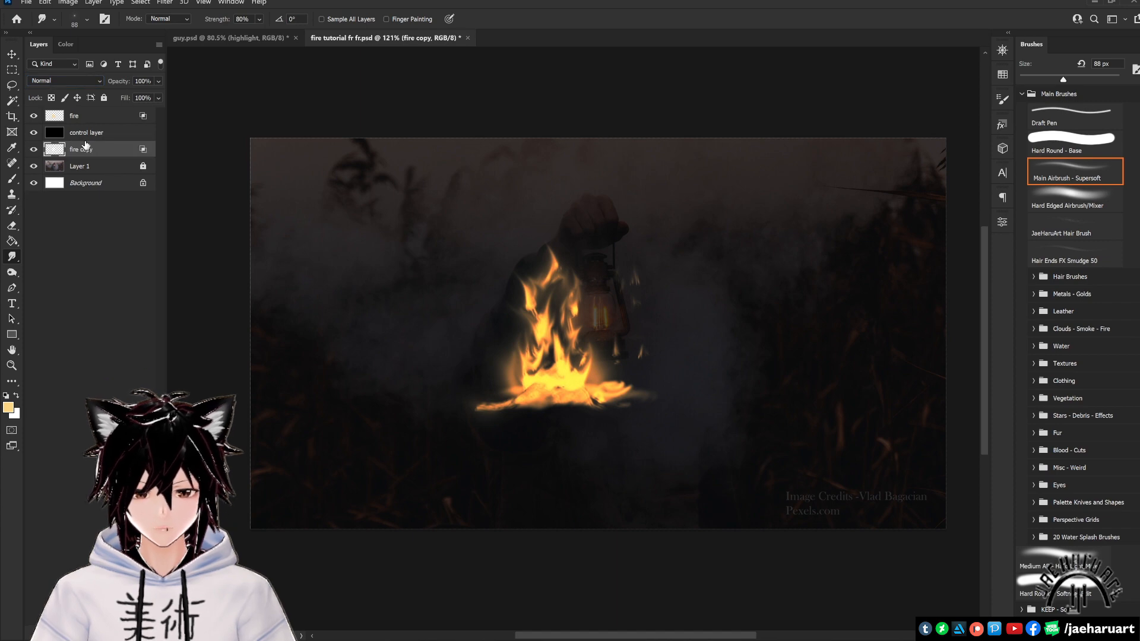
click(85, 133)
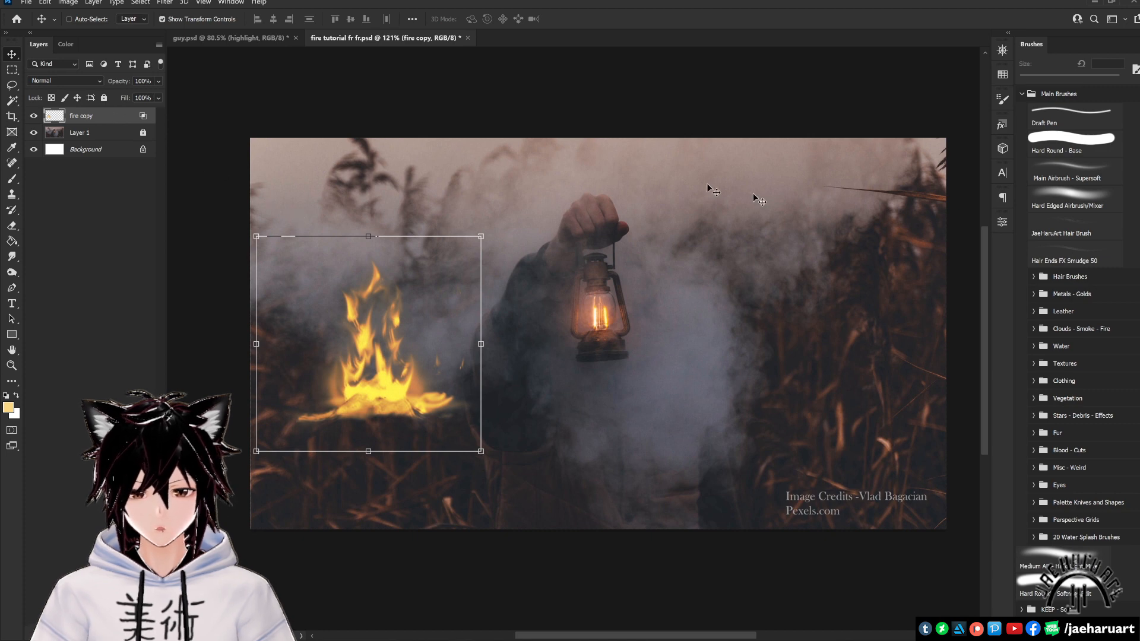
Apply the saved For Fire style preset to fire copy for inner and outer glow.
click(1002, 74)
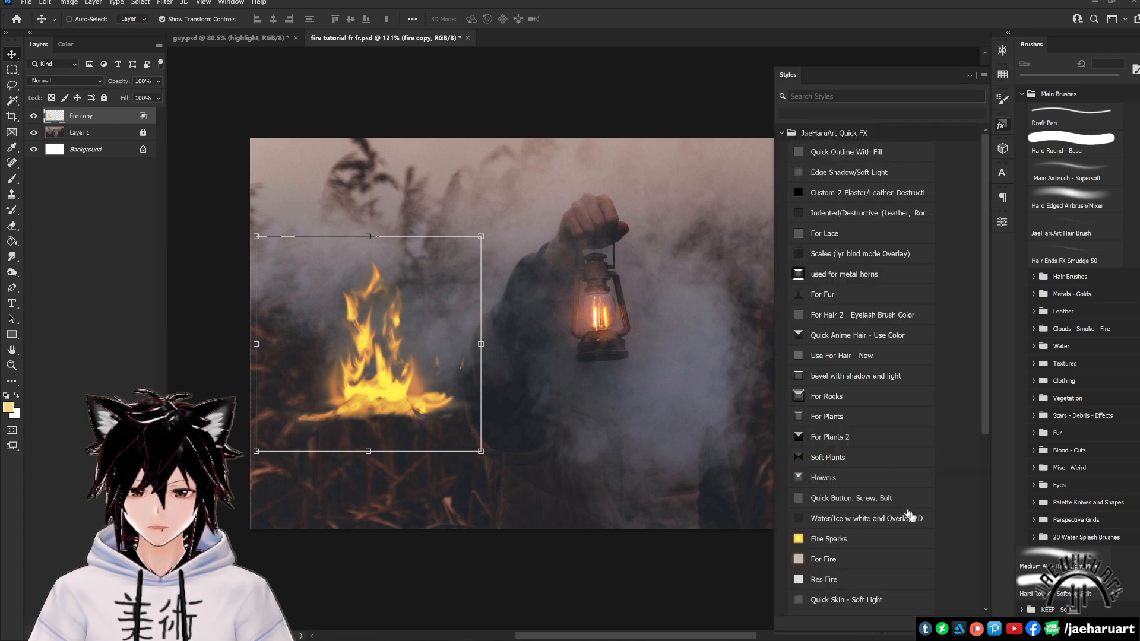
scroll(down, 3)
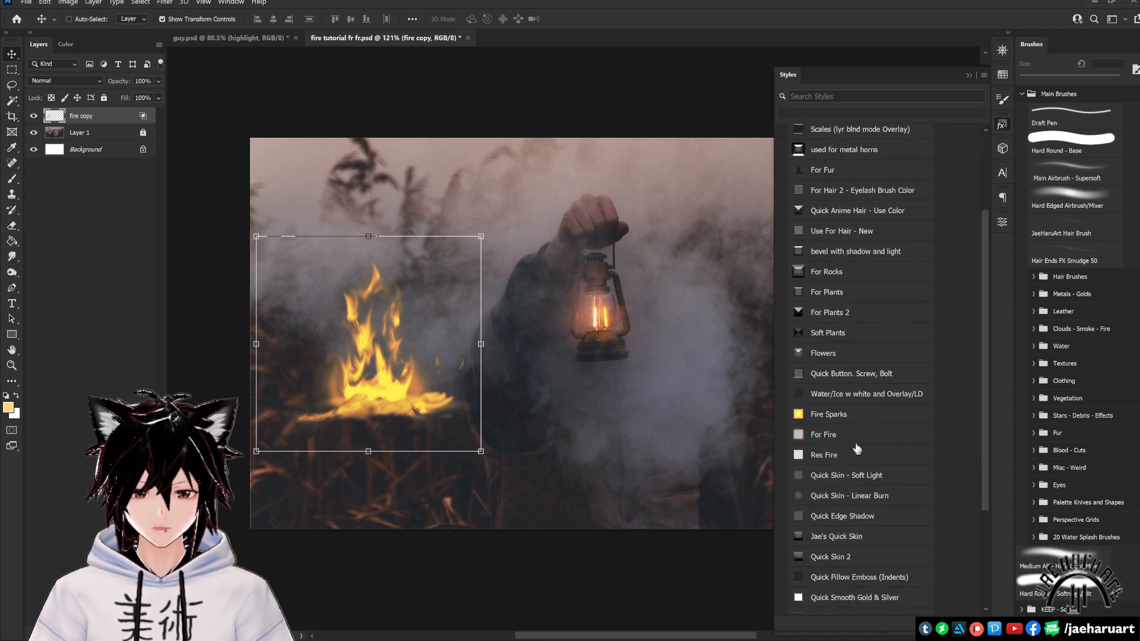
click(824, 434)
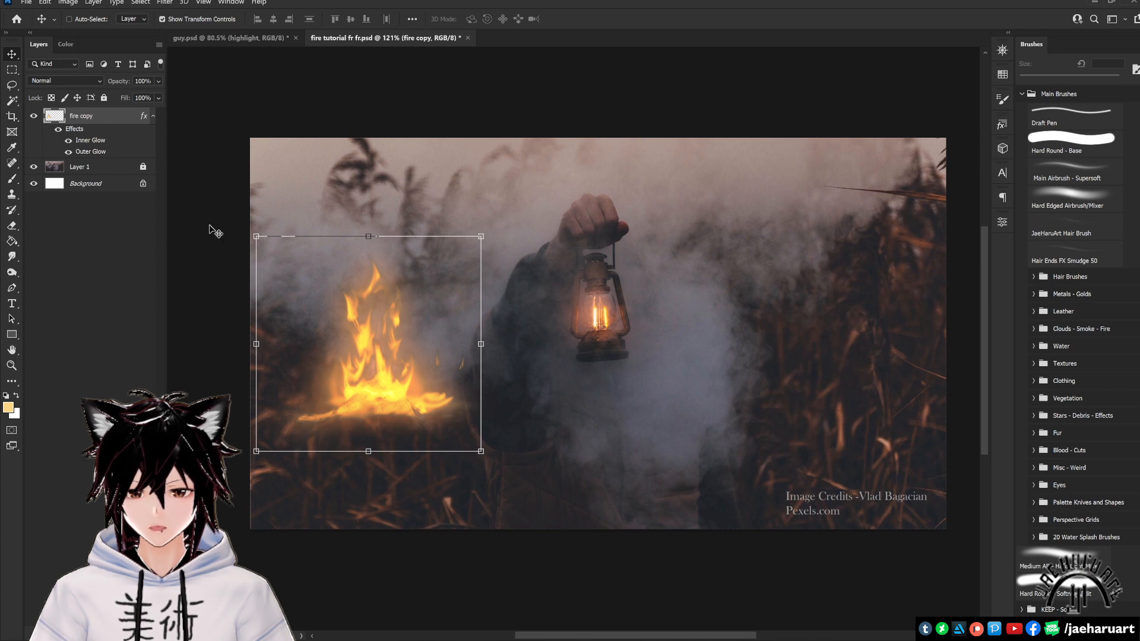
Open the fire copy's glow effects and keep white as the inner glow colour.
double_click(91, 140)
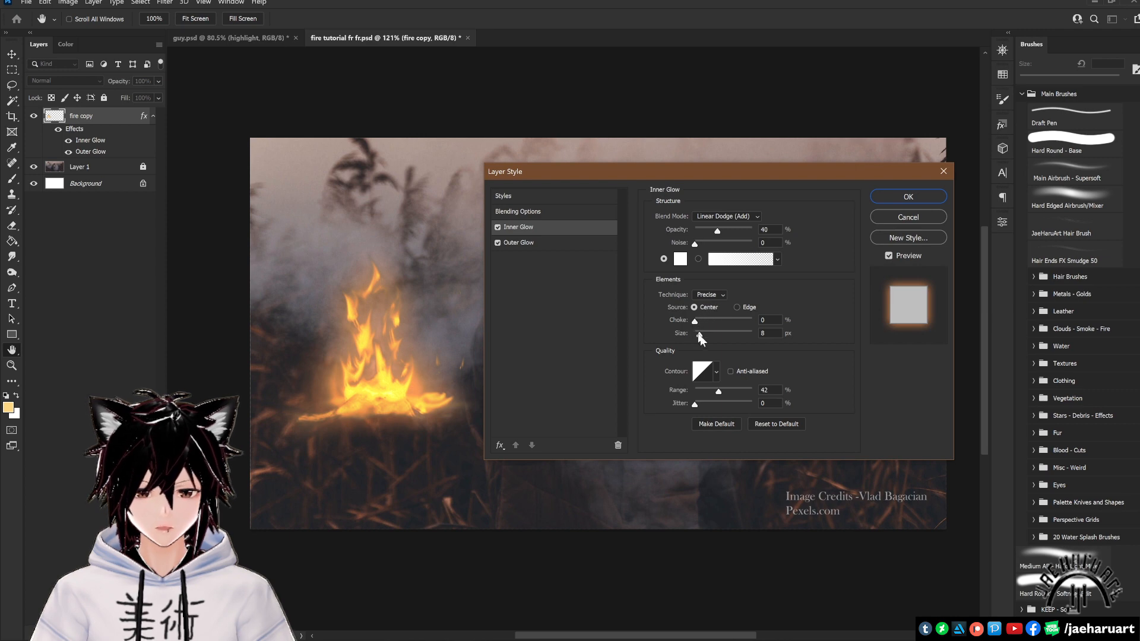
click(679, 259)
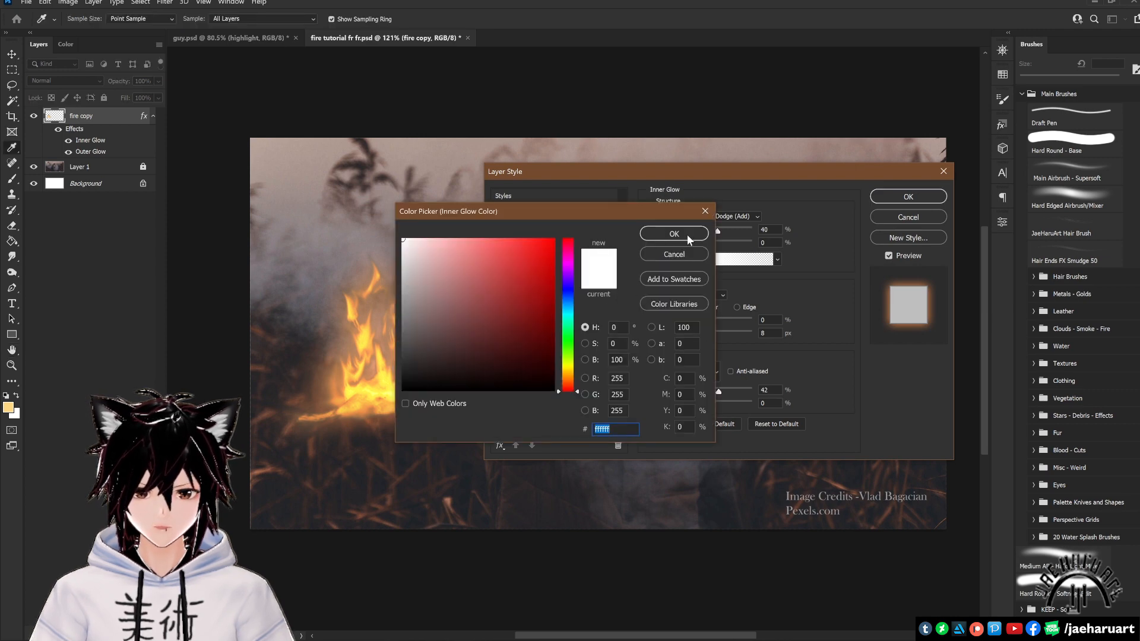
click(671, 233)
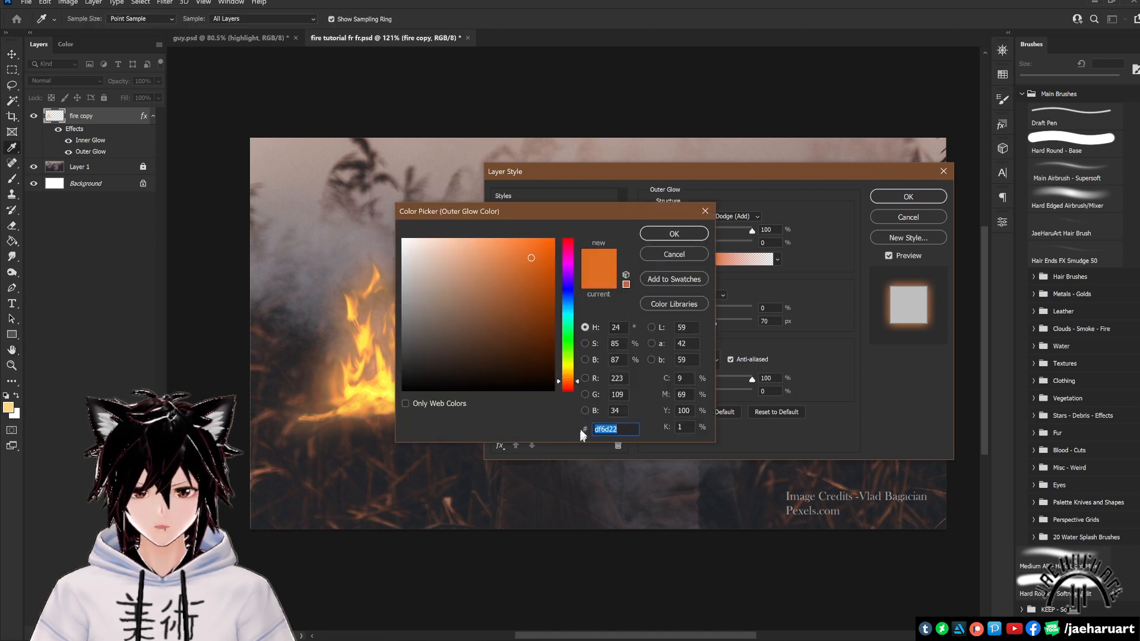
Save the current glow settings as a new style named 'for fire'.
click(907, 237)
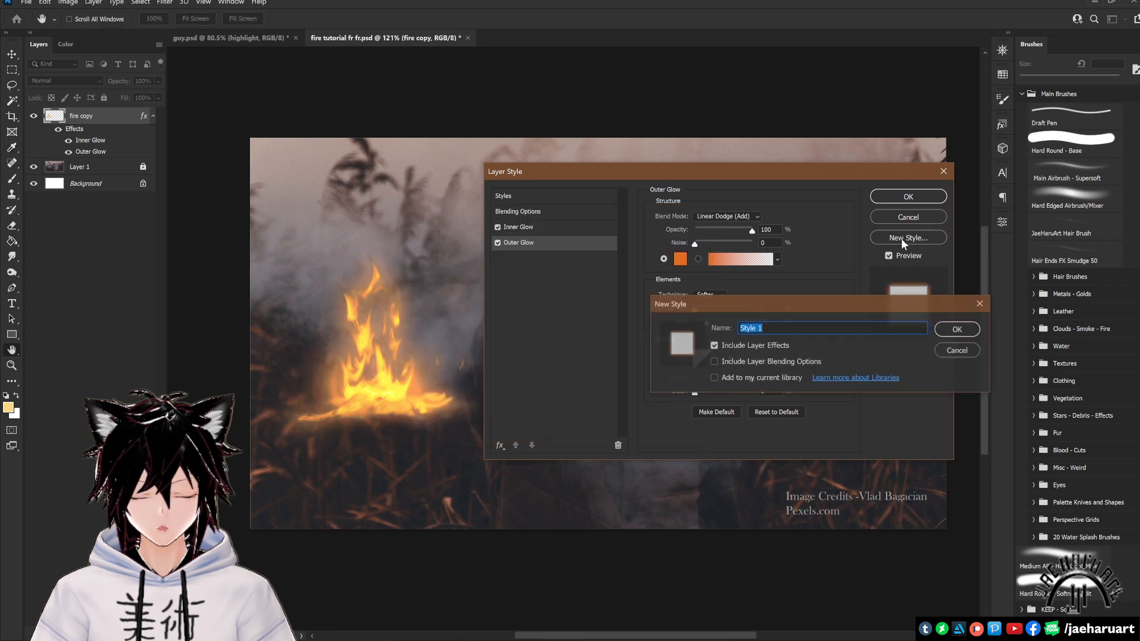
text(for fire)
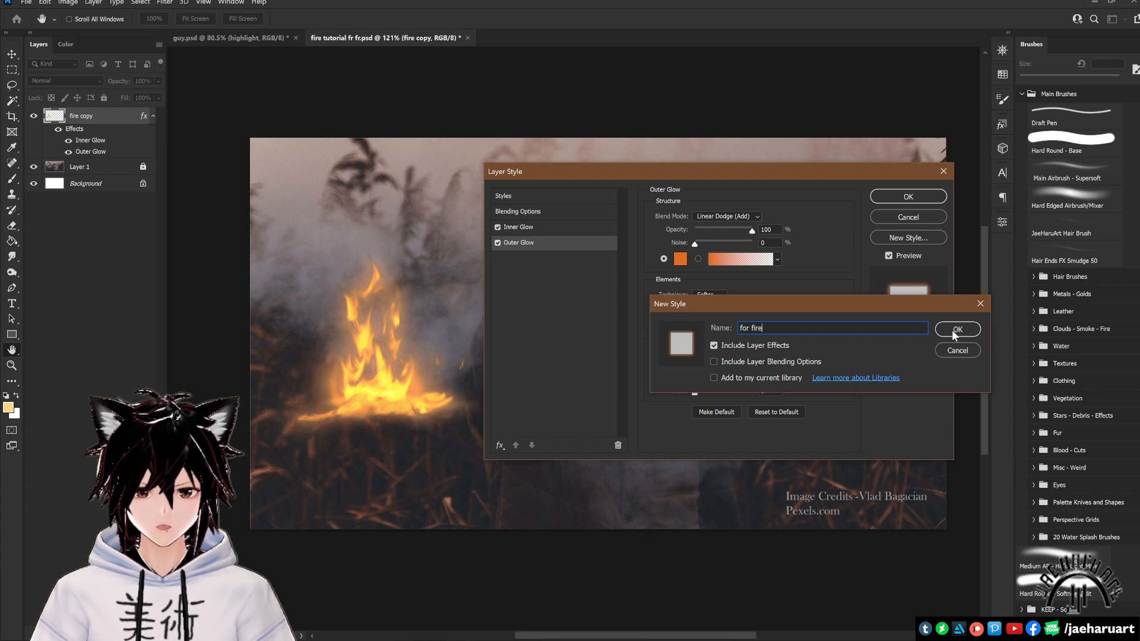
click(956, 329)
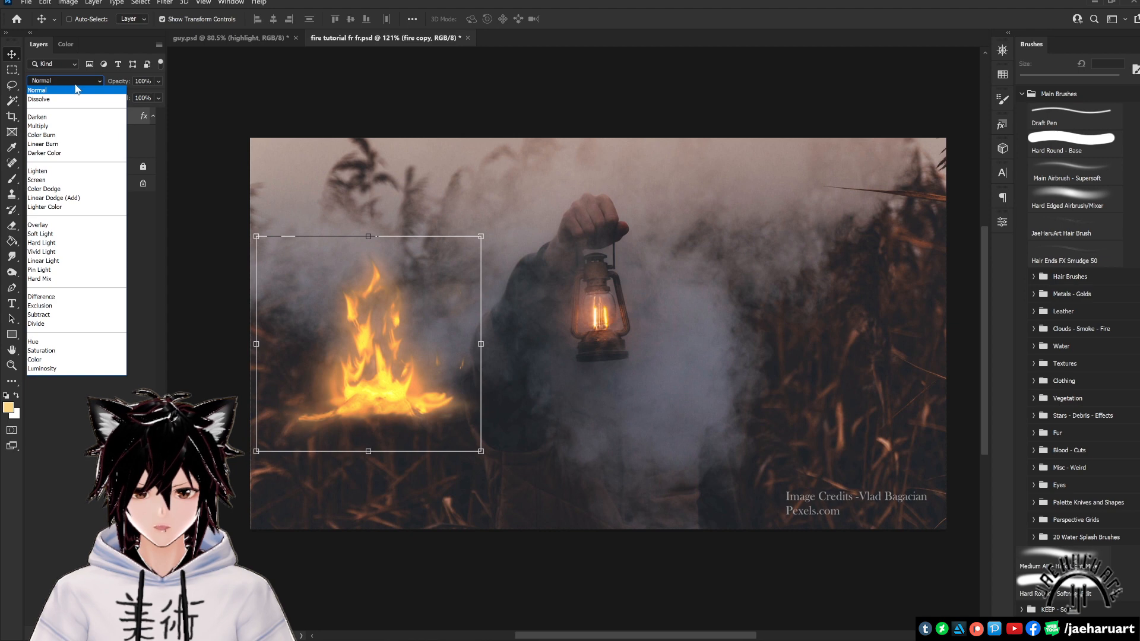
Preview Dissolve, rasterize the glow layer style, and boost the flames' saturation by +45.
click(38, 100)
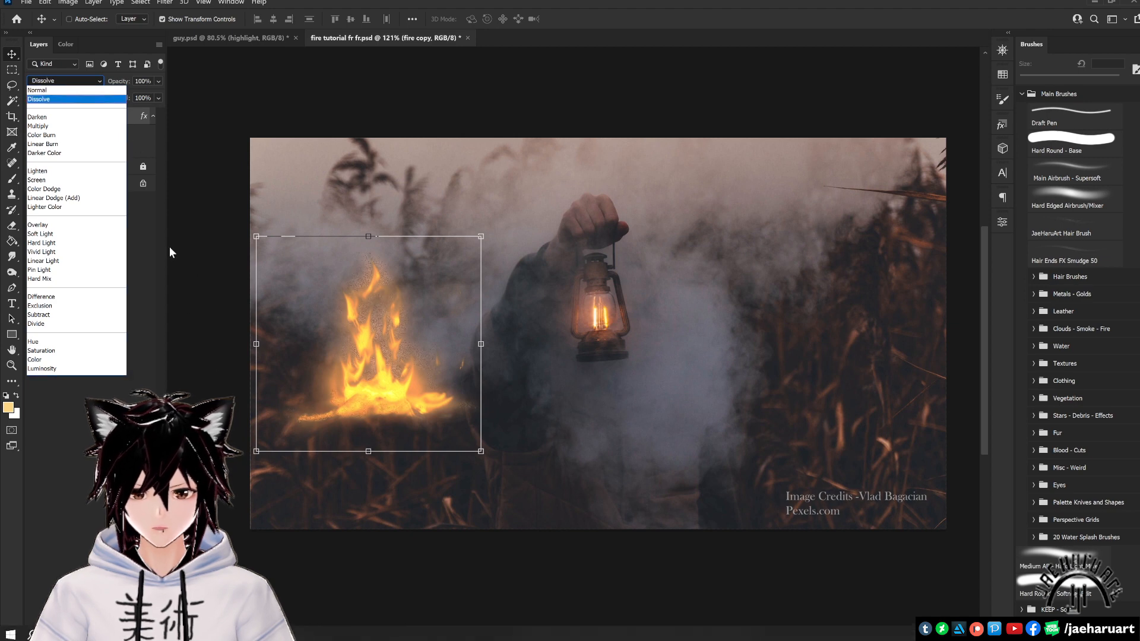
click(36, 90)
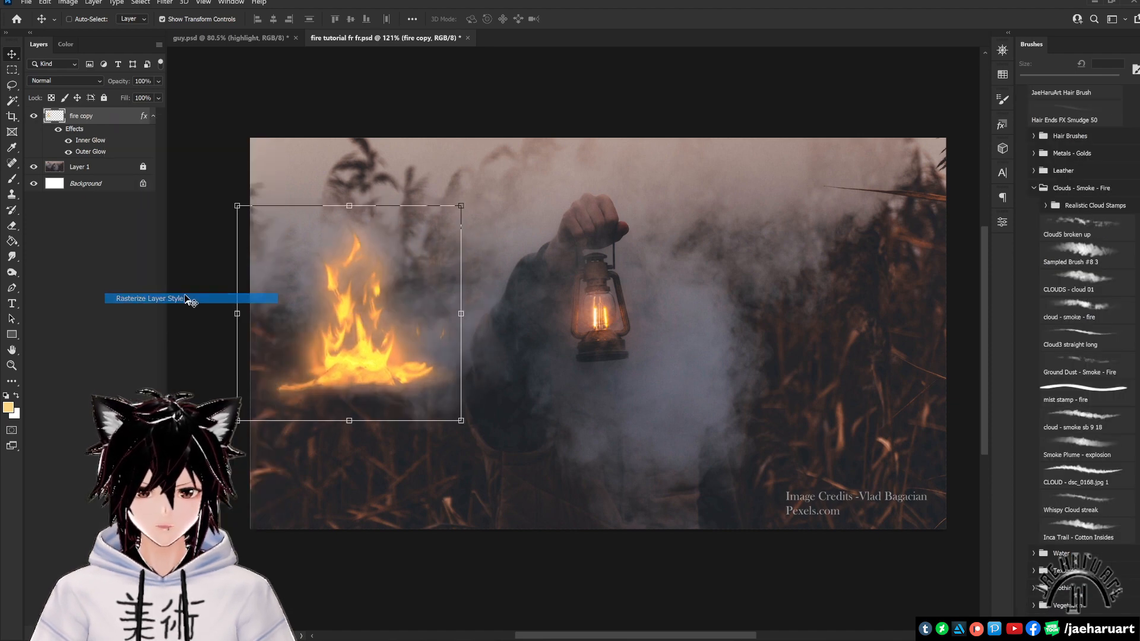
click(149, 298)
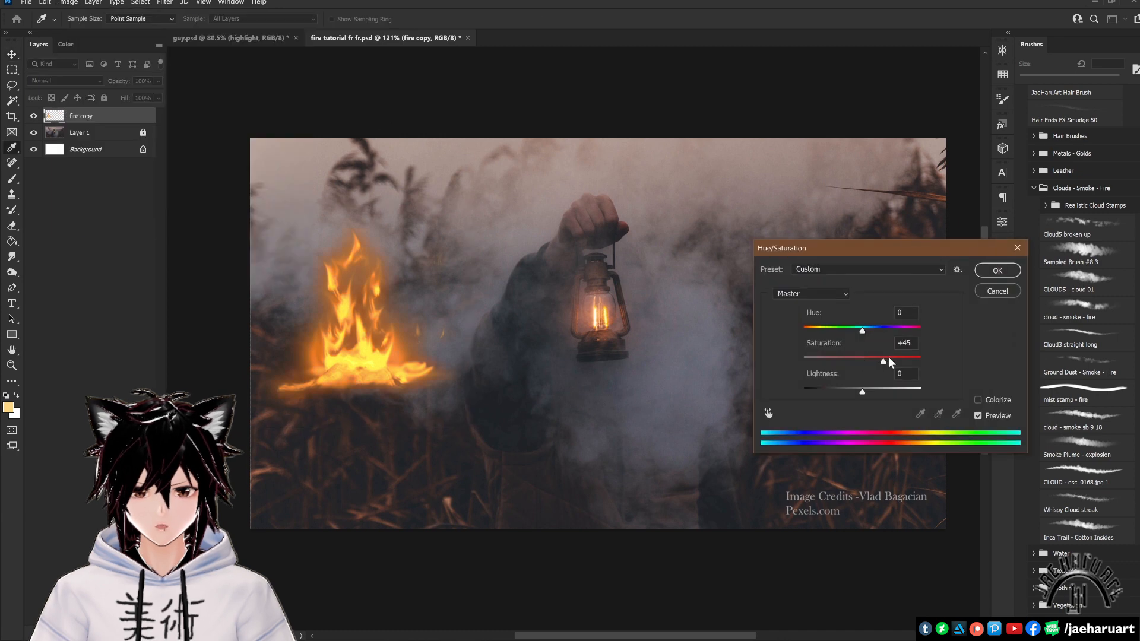
click(996, 270)
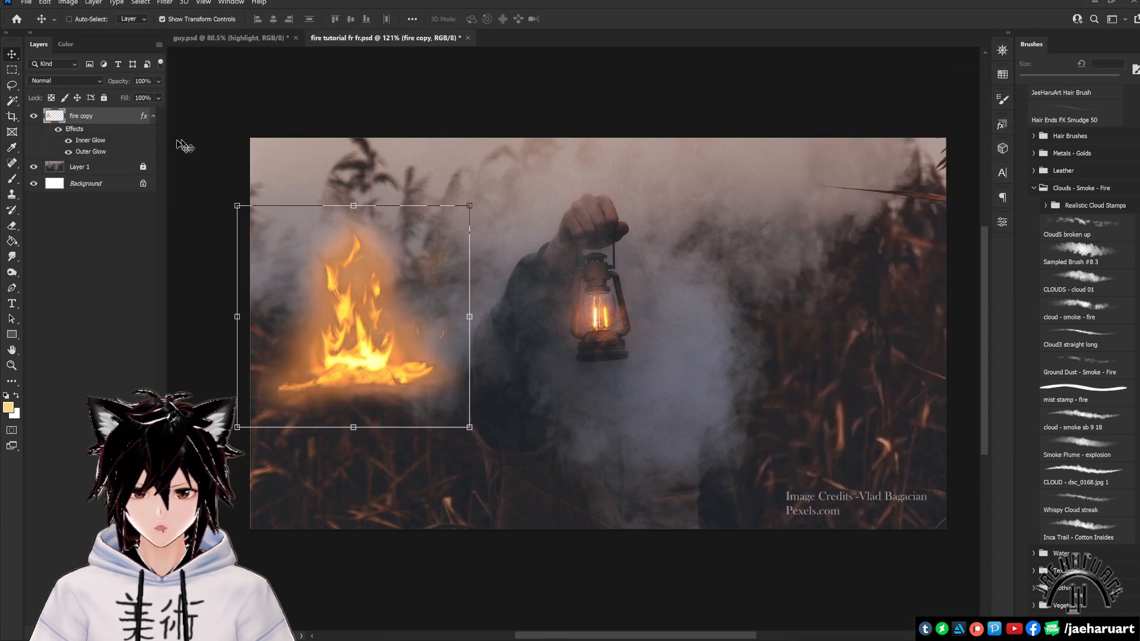
click(64, 81)
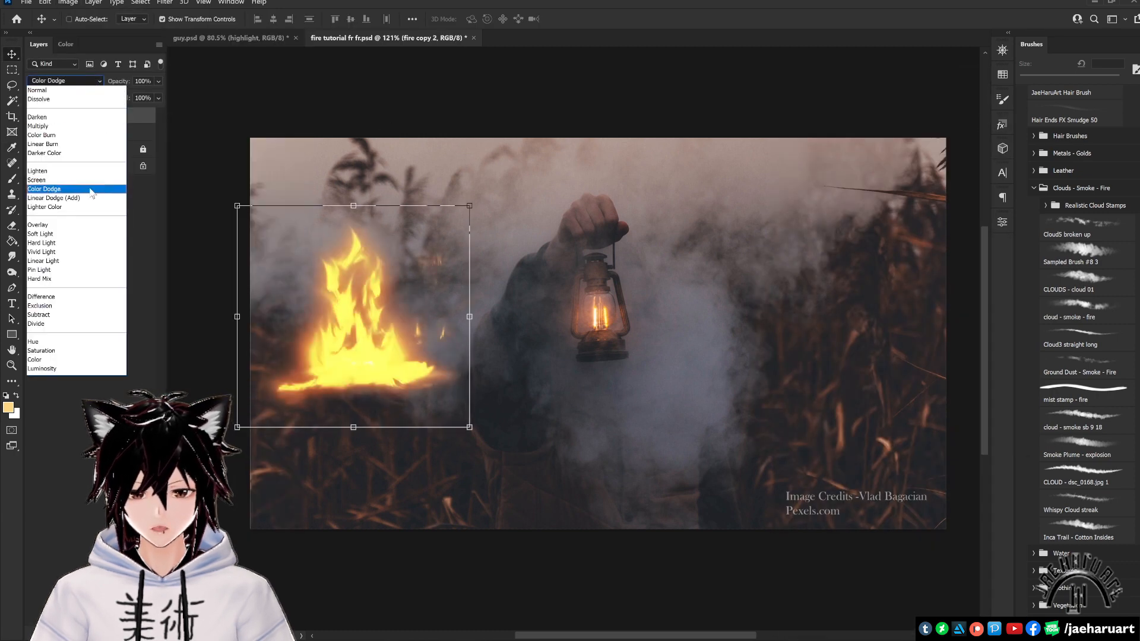
Set Linear Dodge at about 40% fill, then preview Color Dodge, Lighter Color, Linear Light, Pin Light.
click(54, 198)
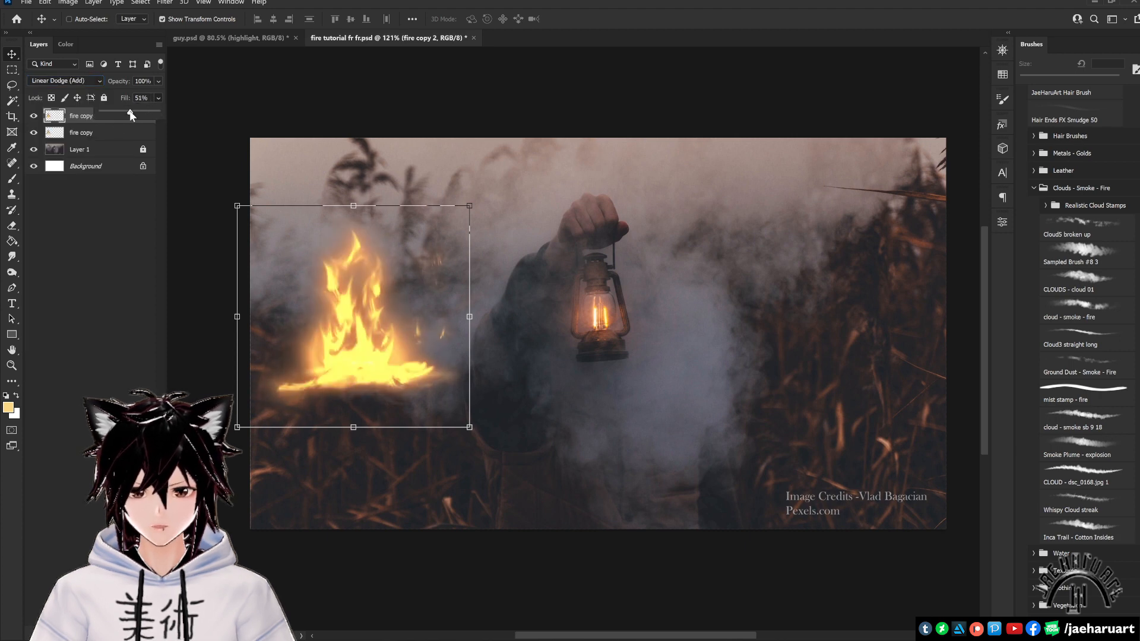
drag(130, 114, 121, 114)
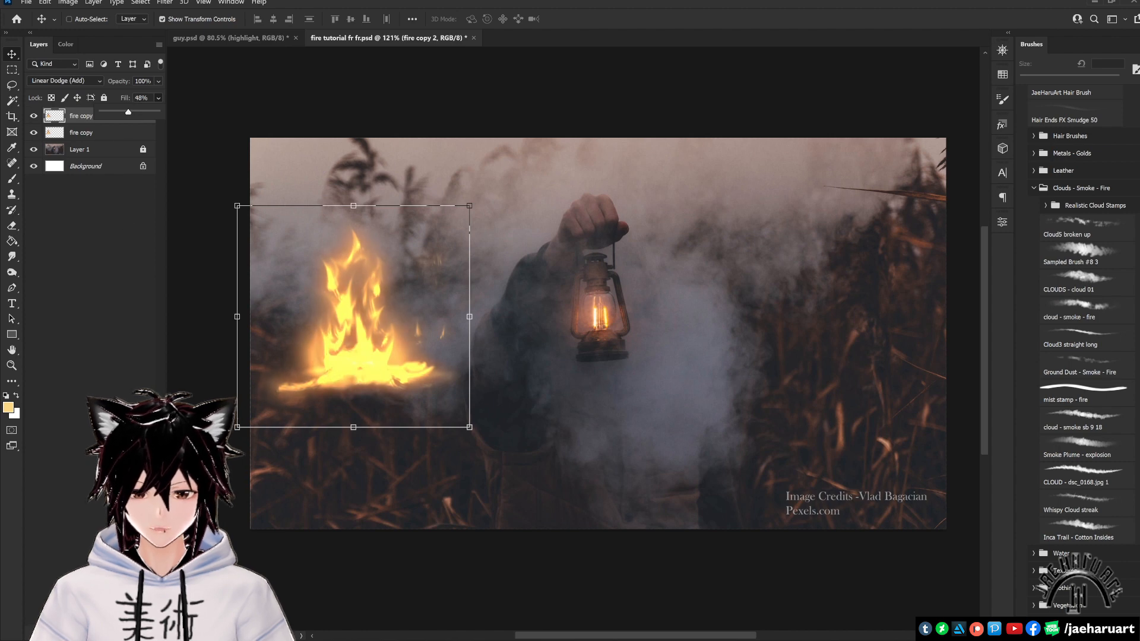
click(64, 81)
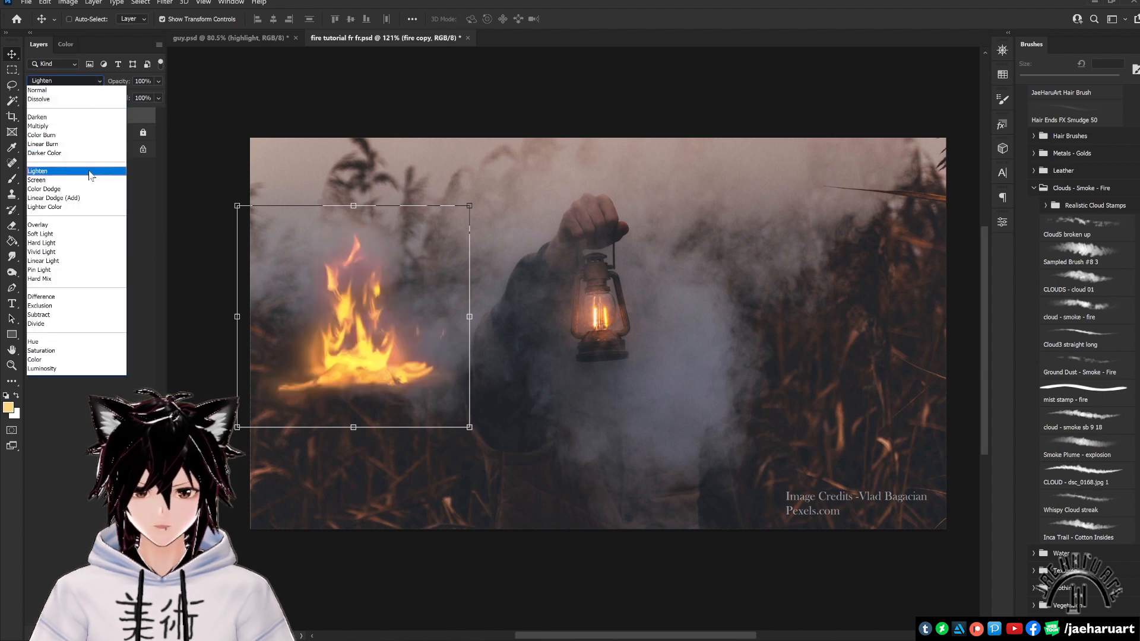
click(43, 189)
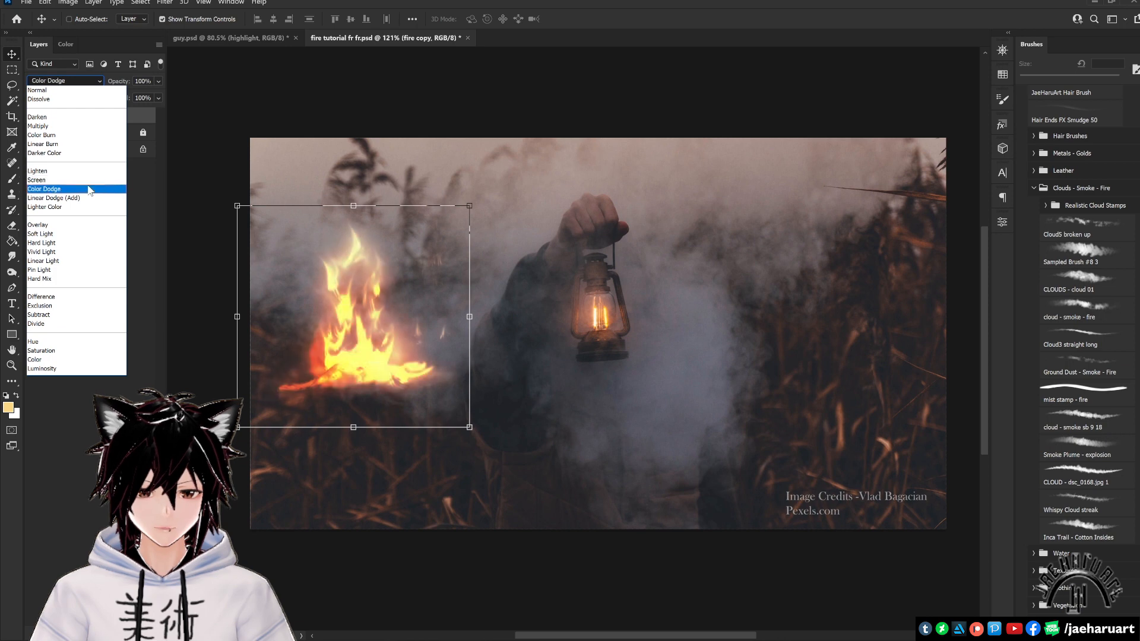
click(53, 198)
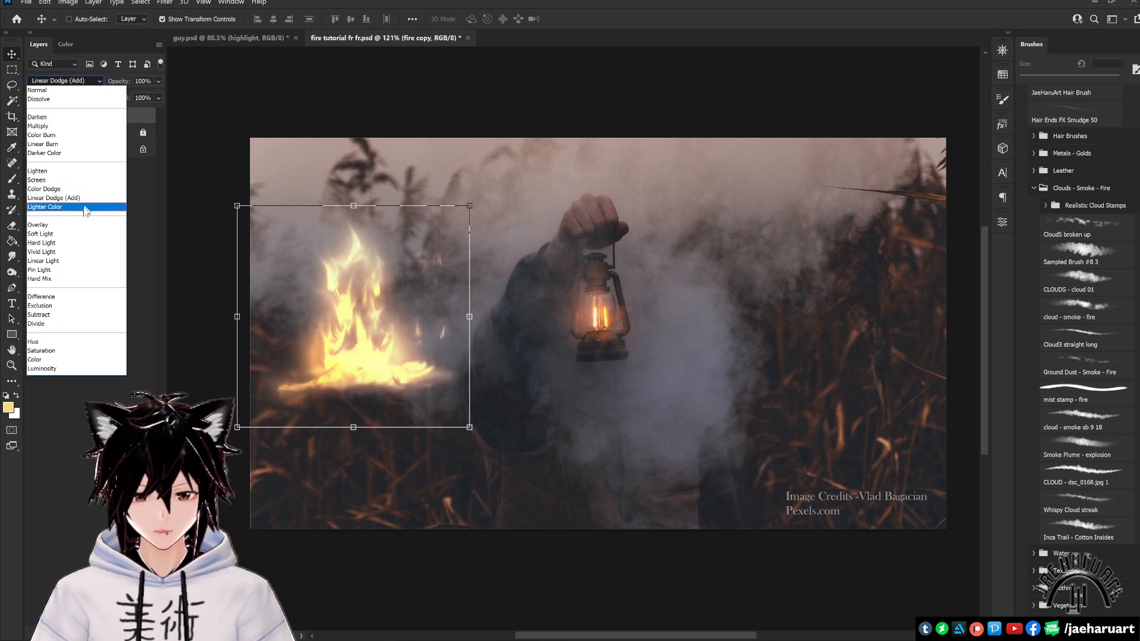
click(43, 260)
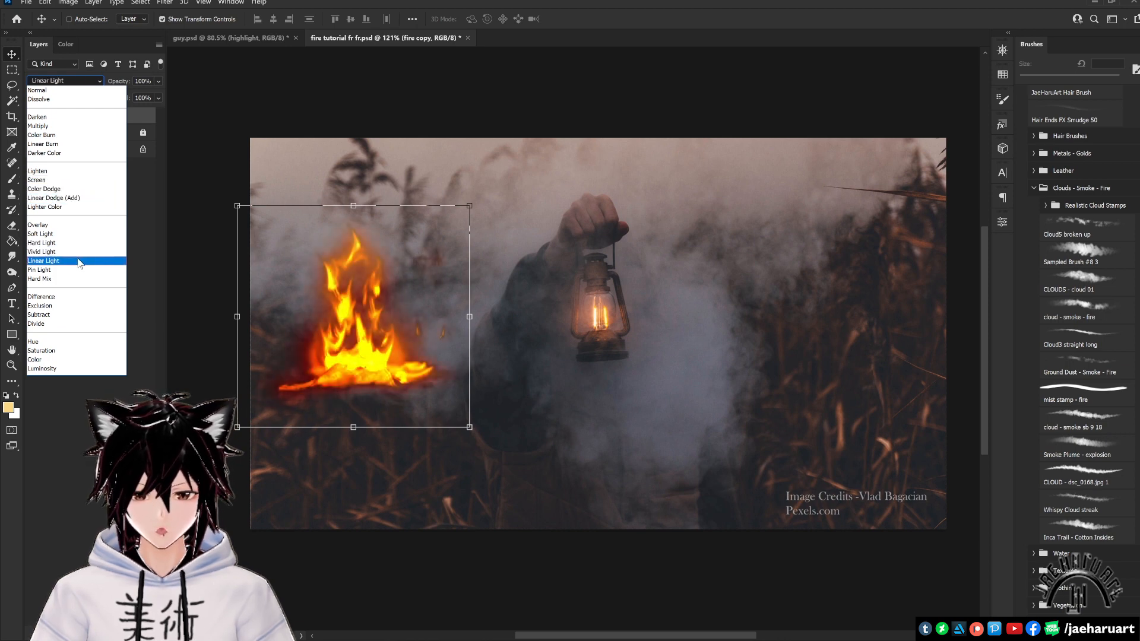
click(39, 270)
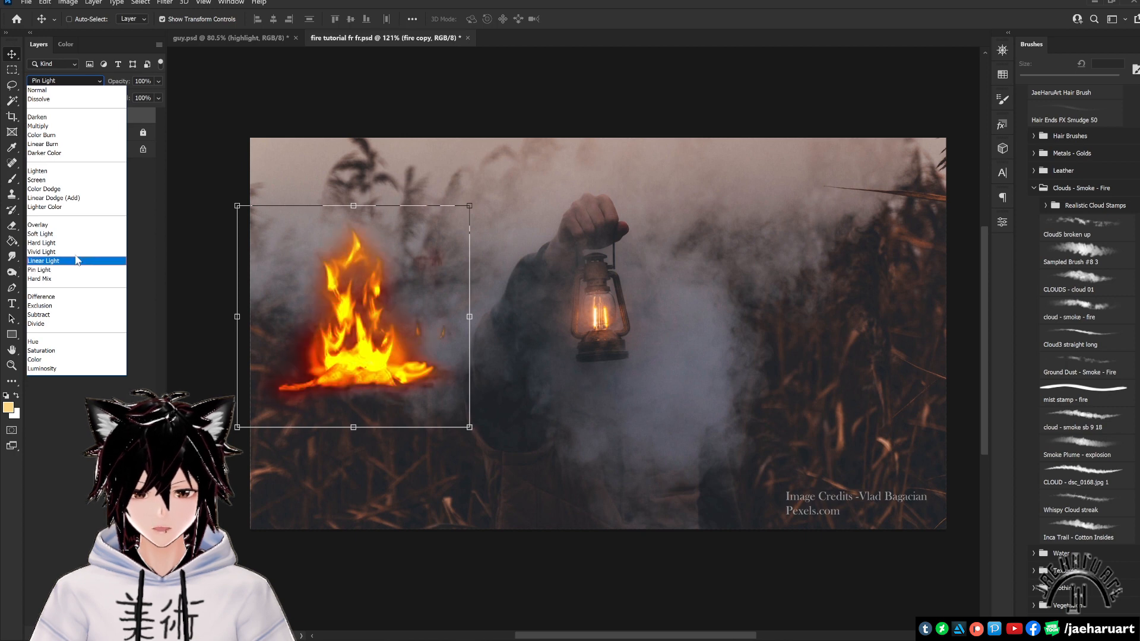
Briefly settle on Color Dodge, reset to Normal blending, and add an empty layer.
click(43, 189)
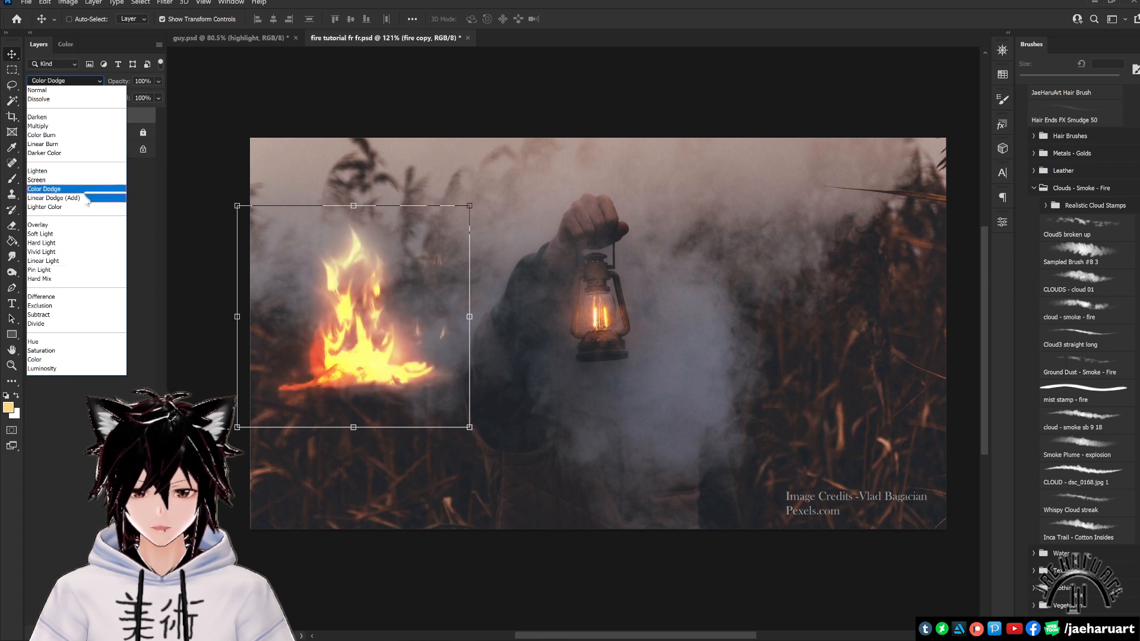
click(44, 189)
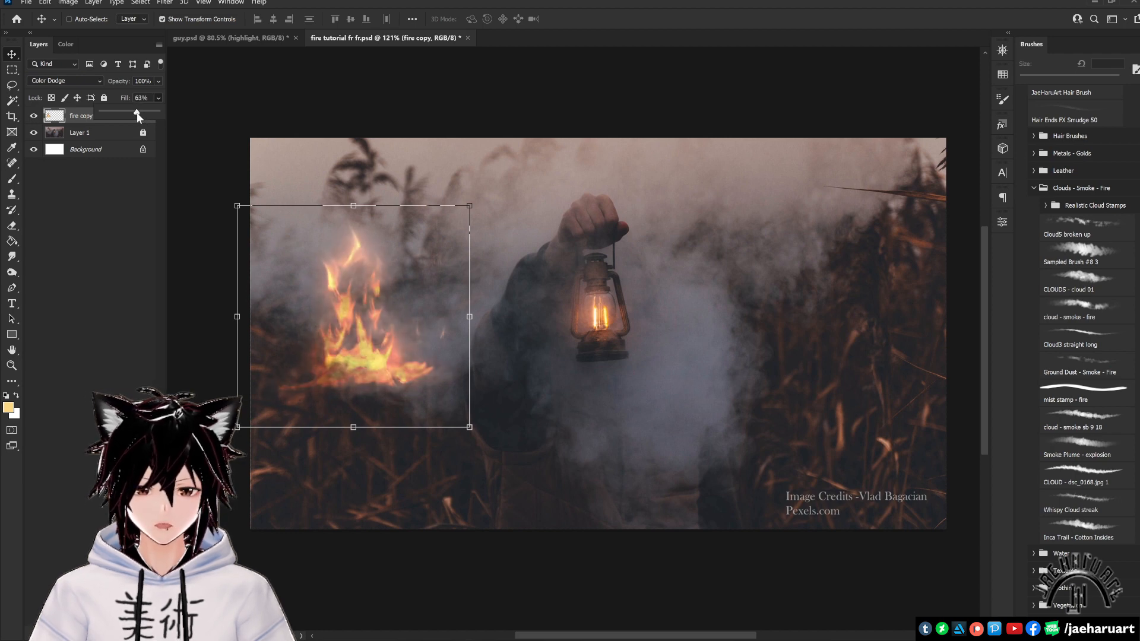
click(64, 81)
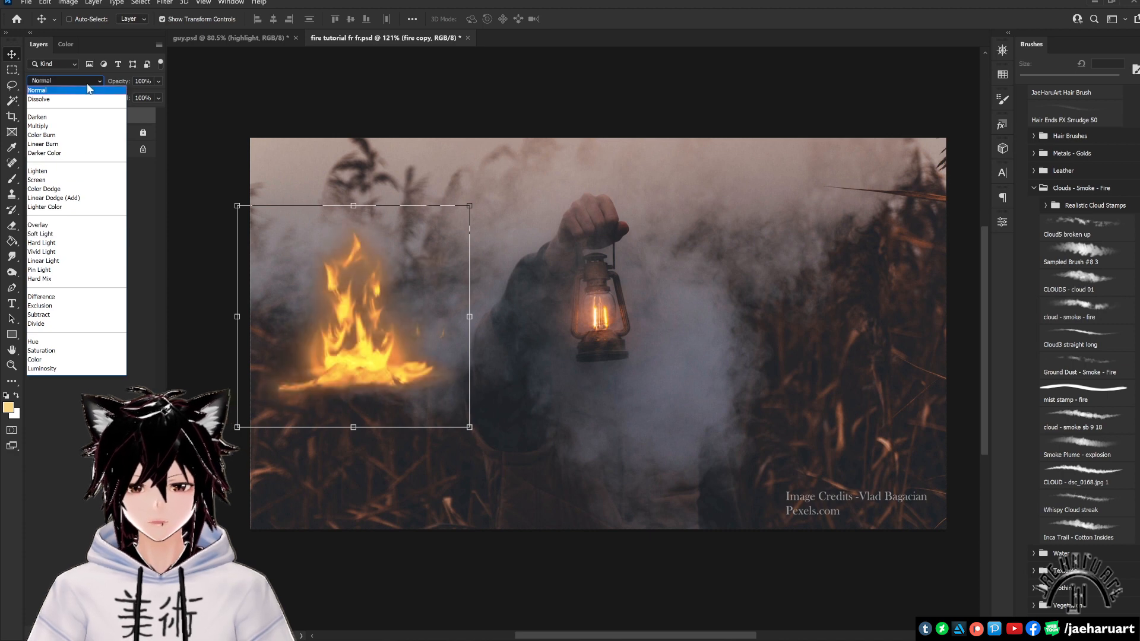
click(37, 90)
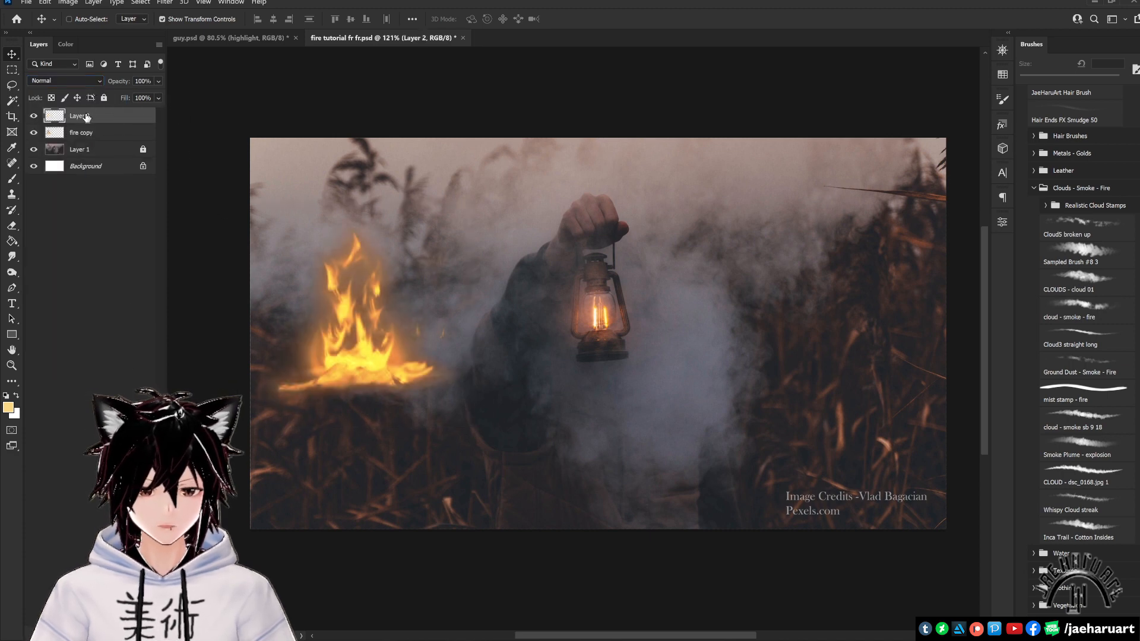